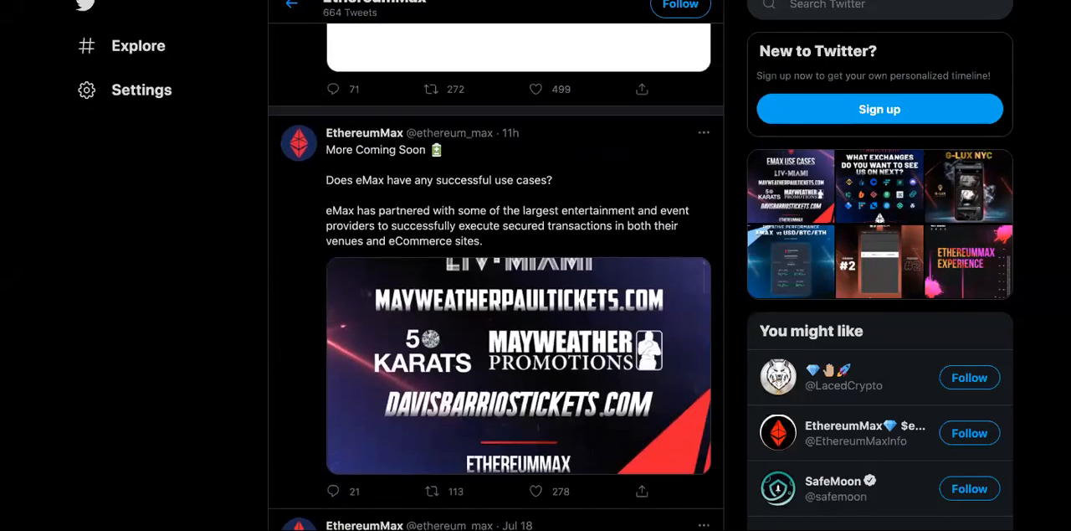
Step: Scroll the EthereumMax feed past the pinned video tweet to the 'More Coming Soon' tweet
{"action": "scroll", "scroll_direction": "up", "scroll_amount": 3}
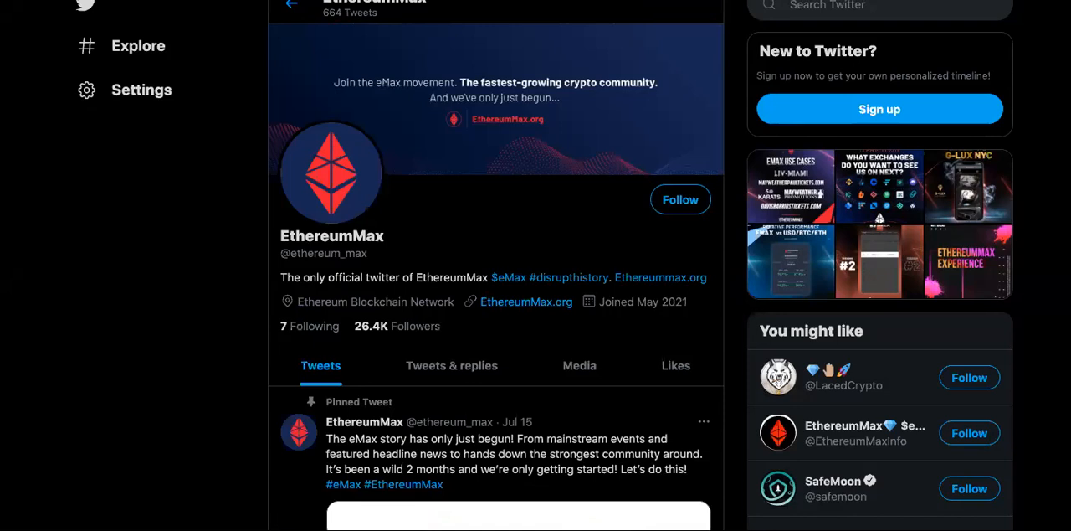
{"action": "scroll", "scroll_direction": "down", "scroll_amount": 3}
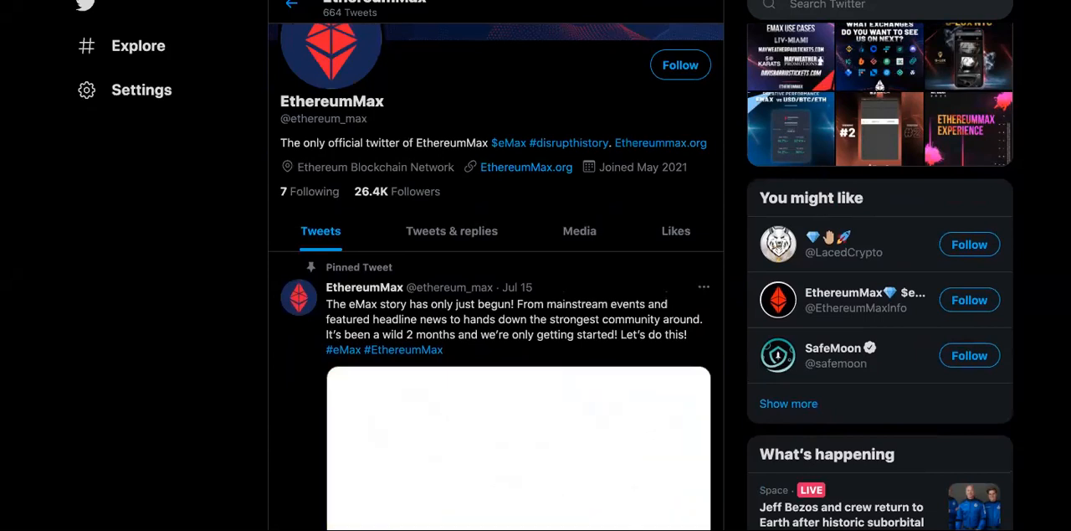
{"action": "scroll", "scroll_direction": "down", "scroll_amount": 3}
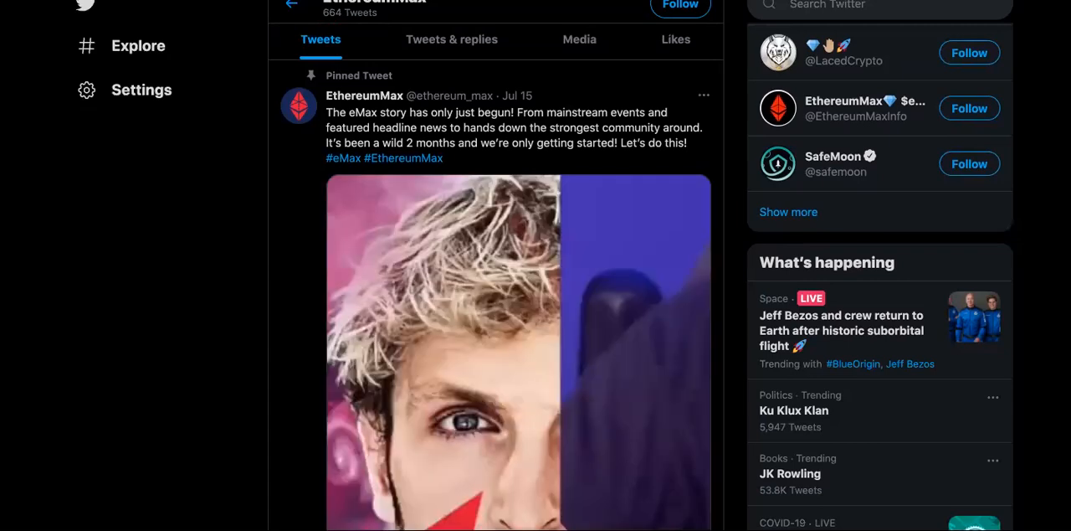
{"action": "scroll", "scroll_direction": "down", "scroll_amount": 3}
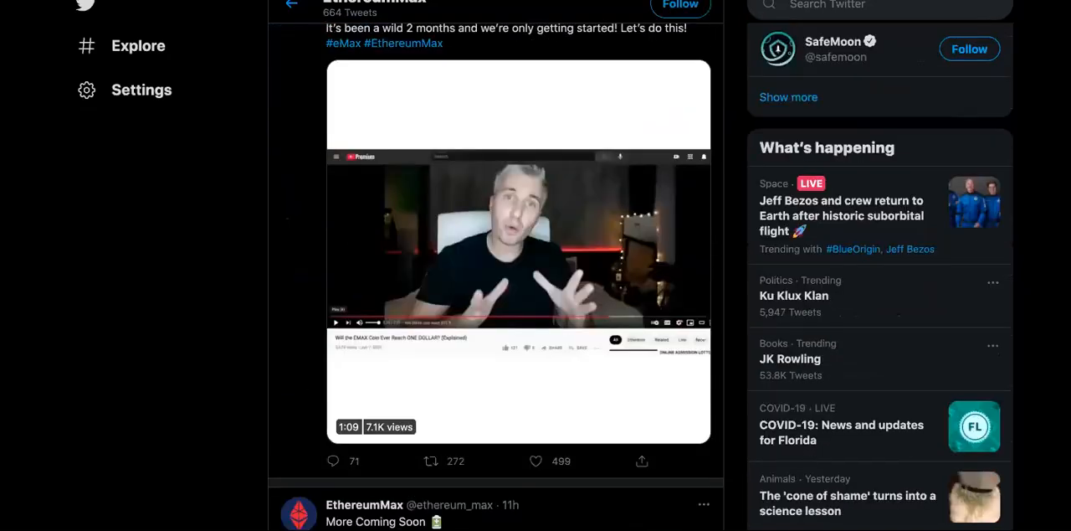
{"action": "scroll", "scroll_direction": "up", "scroll_amount": 3}
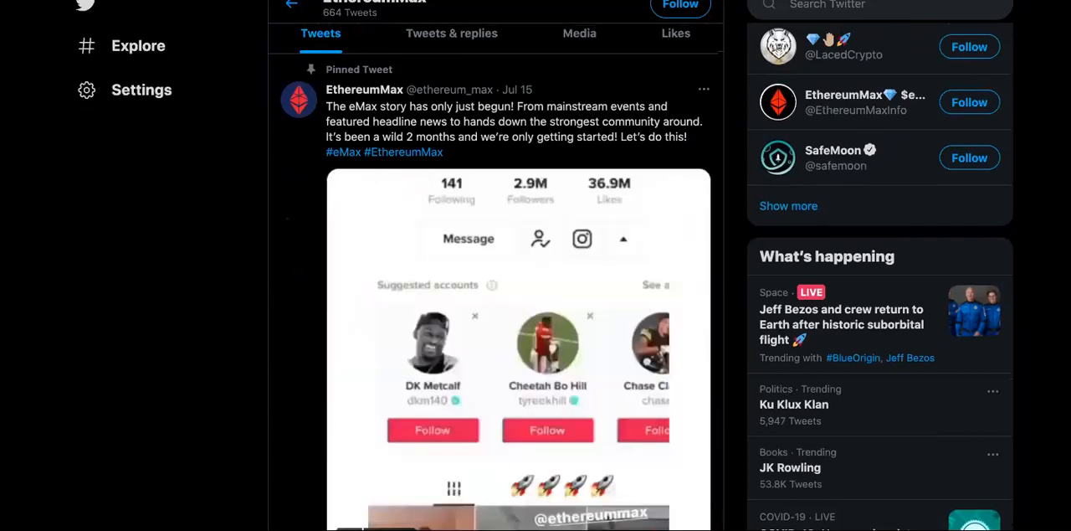
{"action": "scroll", "scroll_direction": "down", "scroll_amount": 3}
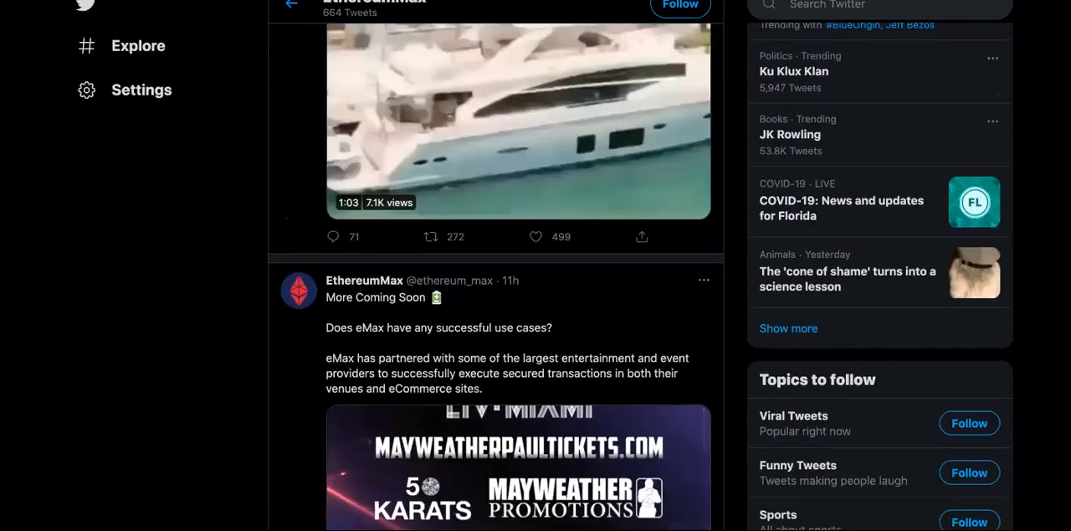
Step: Scroll the EthereumMax timeline down past the Community Vote tweet
{"action": "scroll", "scroll_direction": "down", "scroll_amount": 3}
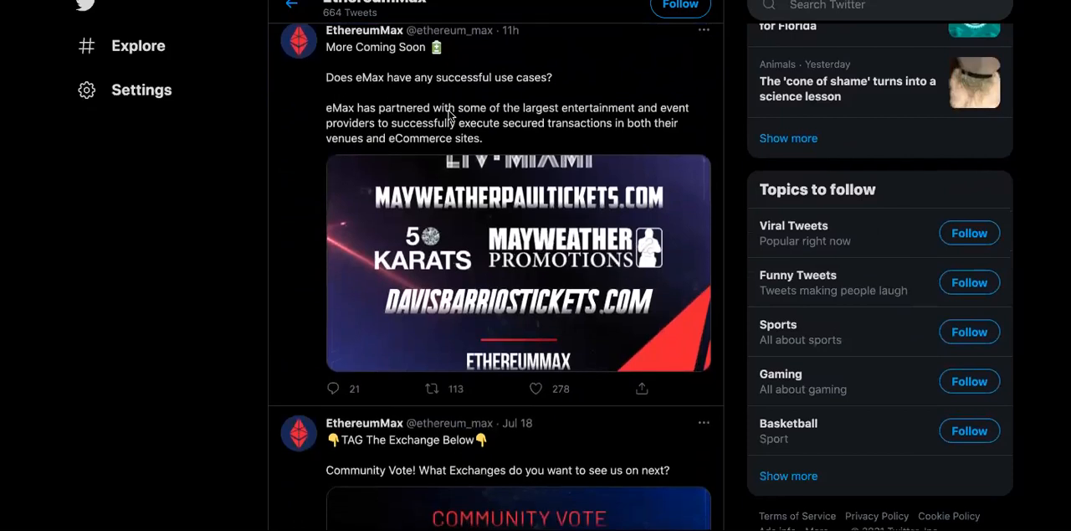
{"action": "mouse_move", "coordinate": [580, 127]}
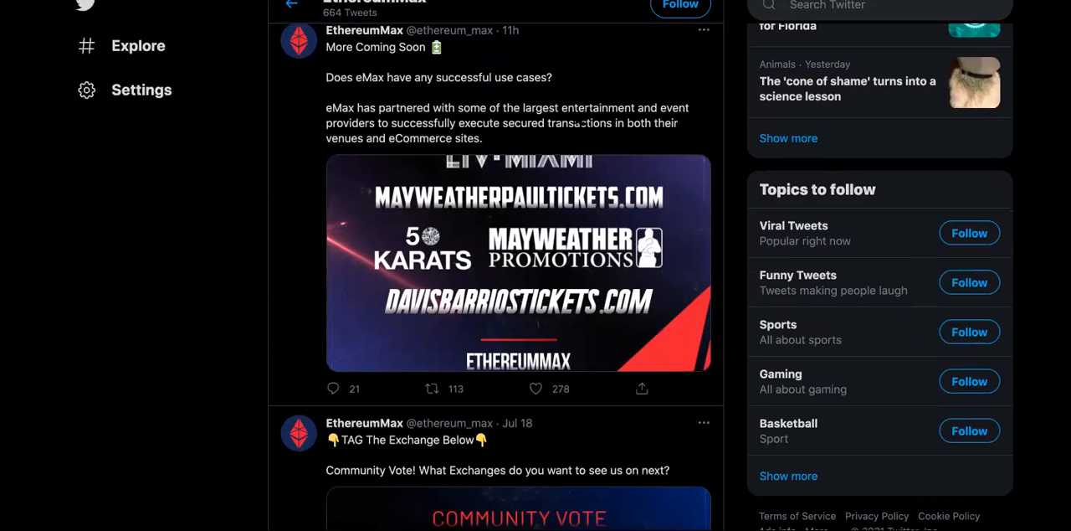
{"action": "scroll", "scroll_direction": "down", "scroll_amount": 3}
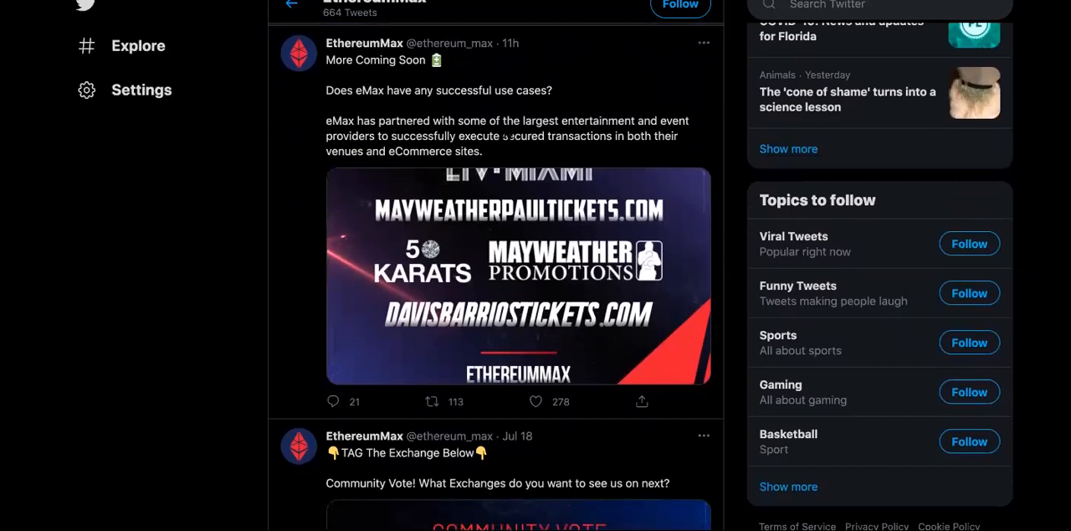
{"action": "mouse_move", "coordinate": [499, 114]}
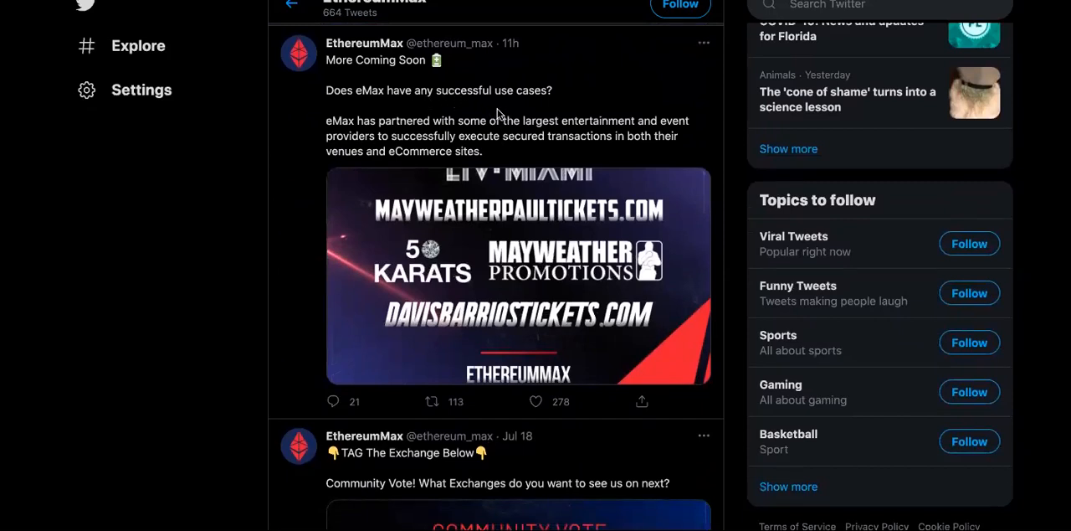
{"action": "mouse_move", "coordinate": [559, 126]}
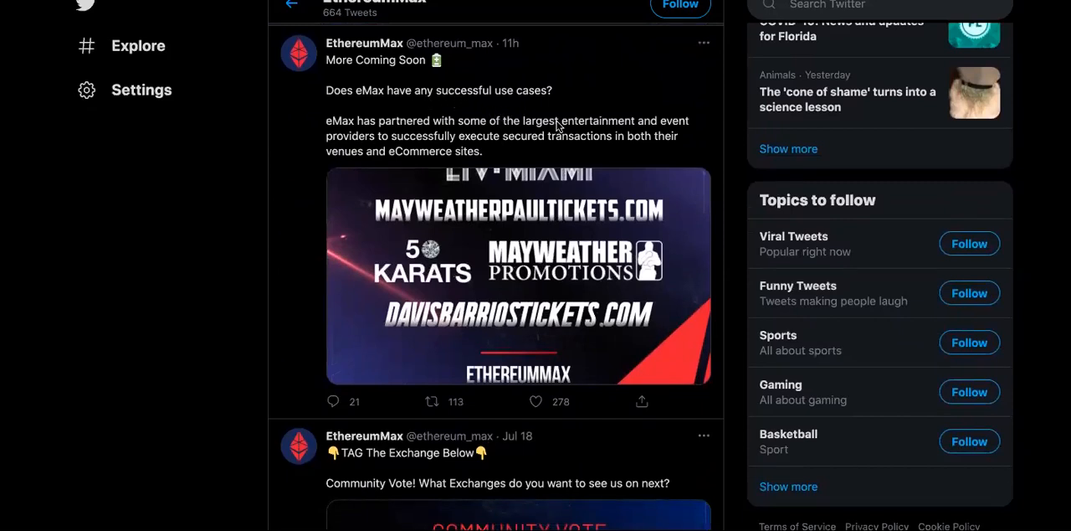
{"action": "scroll", "scroll_direction": "down", "scroll_amount": 3}
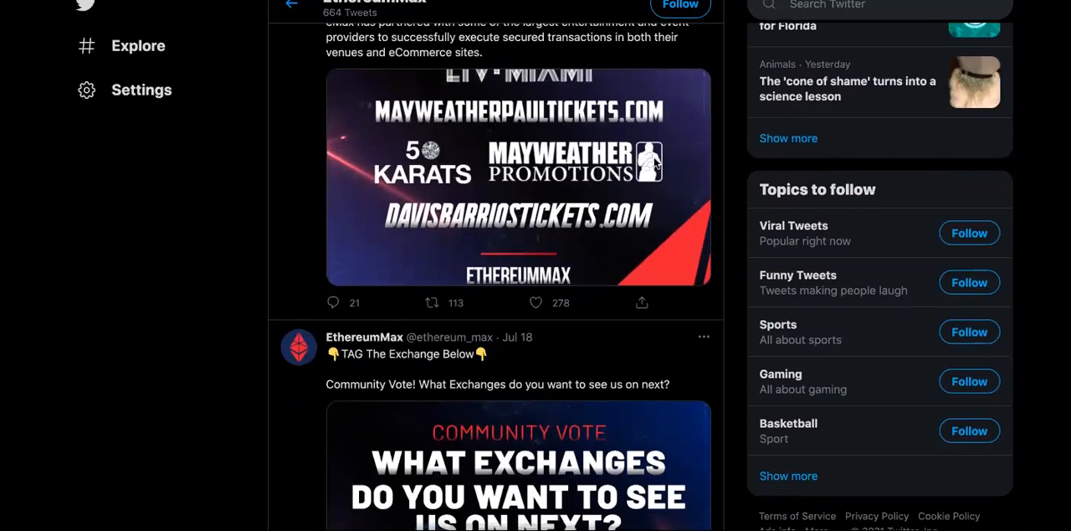
{"action": "scroll", "scroll_direction": "down", "scroll_amount": 3}
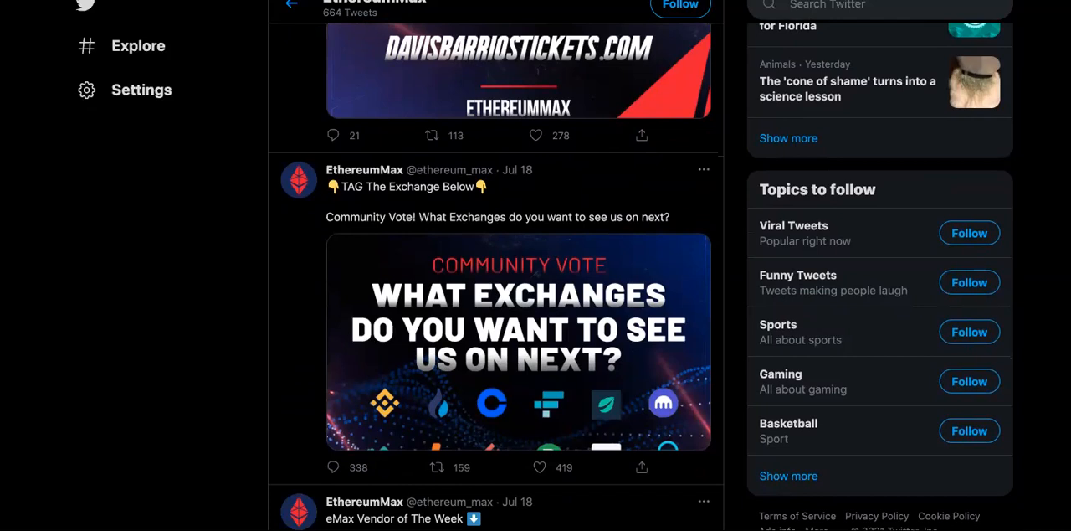
{"action": "scroll", "scroll_direction": "down", "scroll_amount": 3}
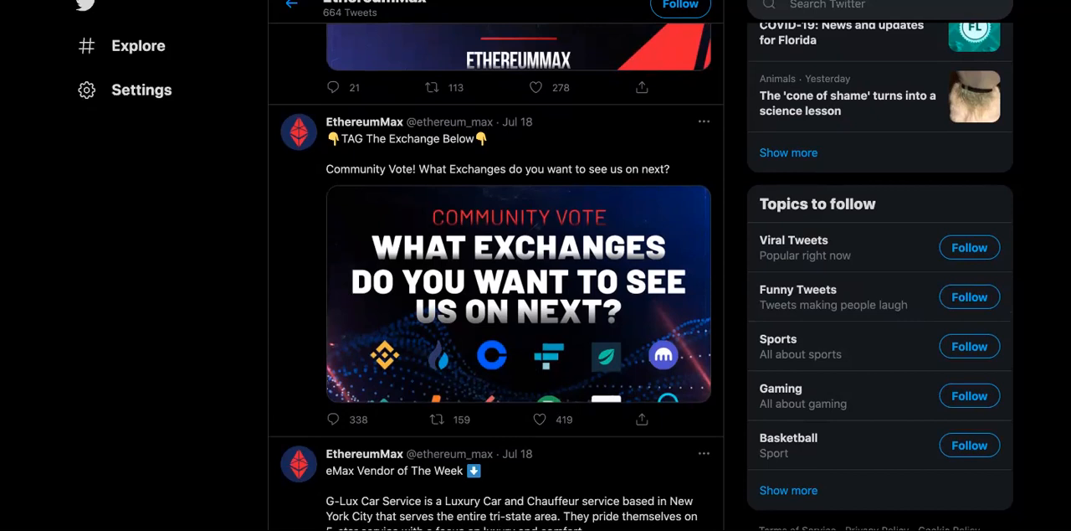
{"action": "scroll", "scroll_direction": "down", "scroll_amount": 3}
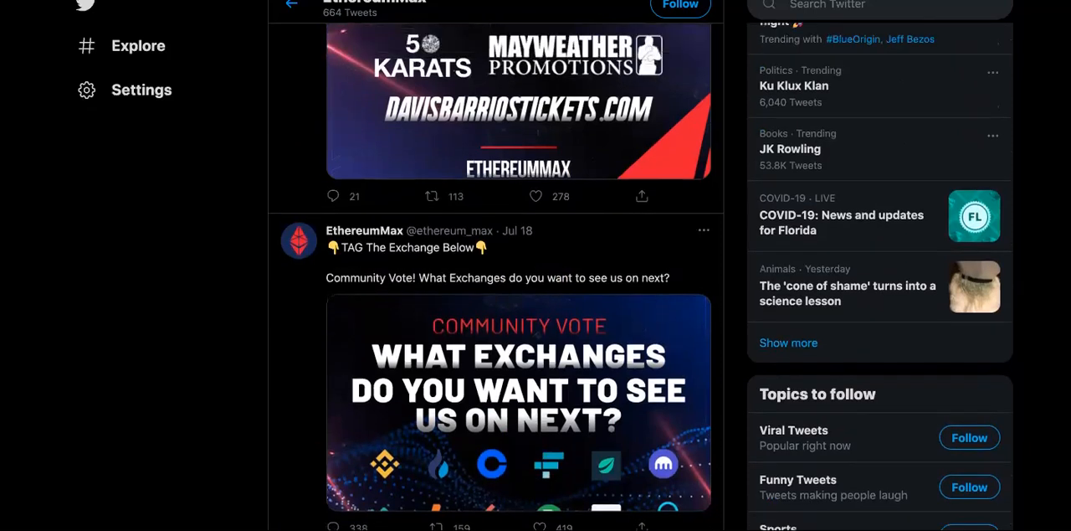
Step: Continue scrolling until the G-Lux NYC Vendor of the Week tweet is fully shown
{"action": "scroll", "scroll_direction": "up", "scroll_amount": 3}
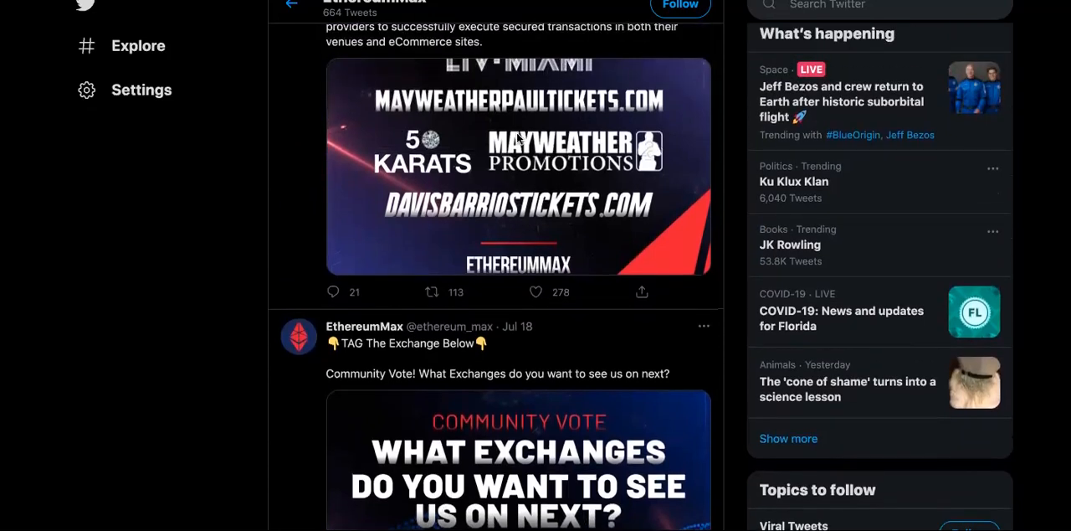
{"action": "scroll", "scroll_direction": "down", "scroll_amount": 3}
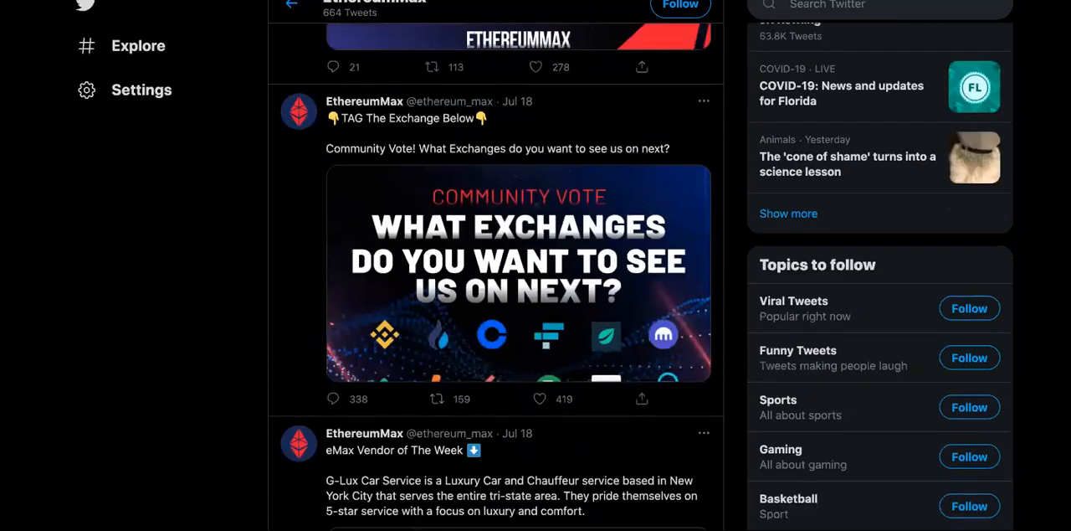
{"action": "scroll", "scroll_direction": "down", "scroll_amount": 3}
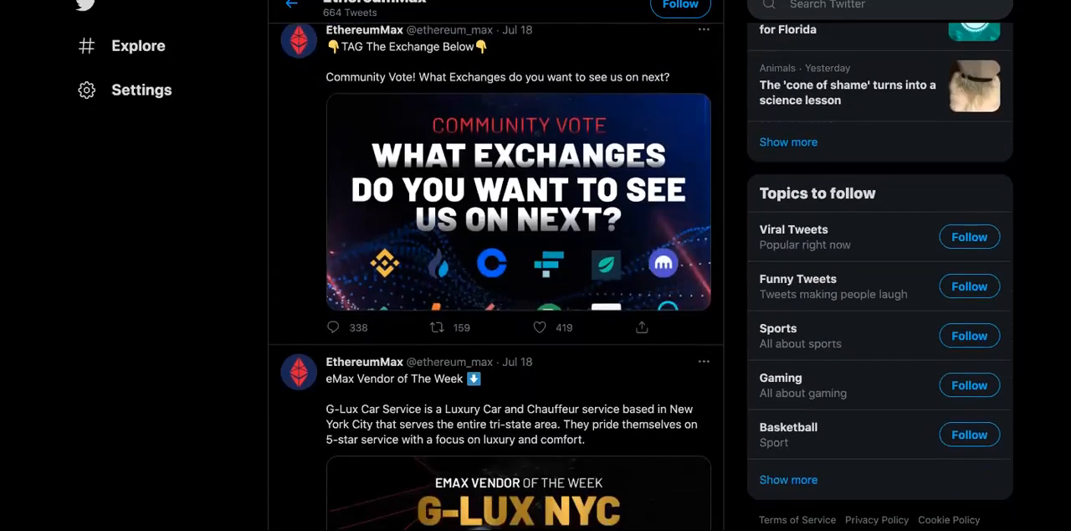
{"action": "scroll", "scroll_direction": "down", "scroll_amount": 3}
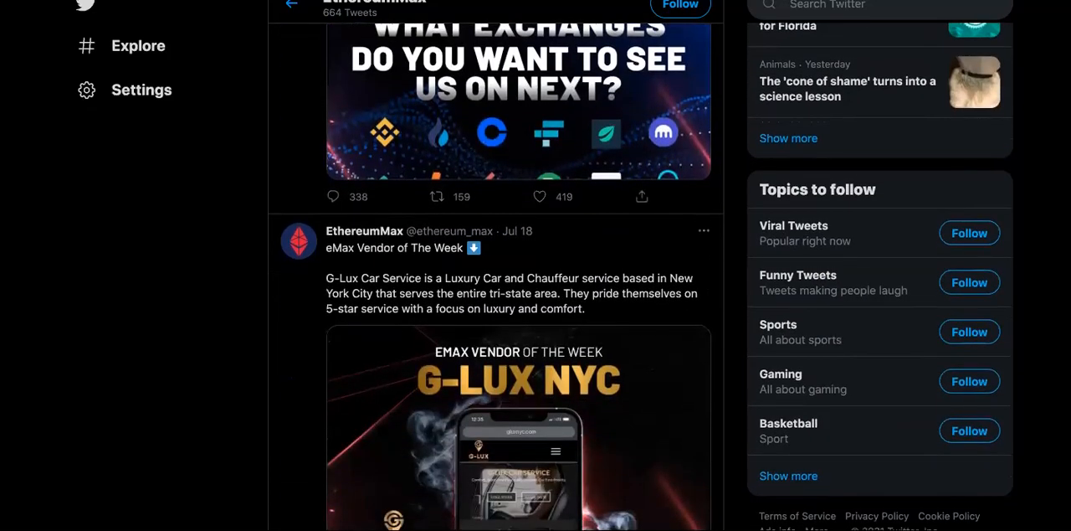
{"action": "scroll", "scroll_direction": "down", "scroll_amount": 3}
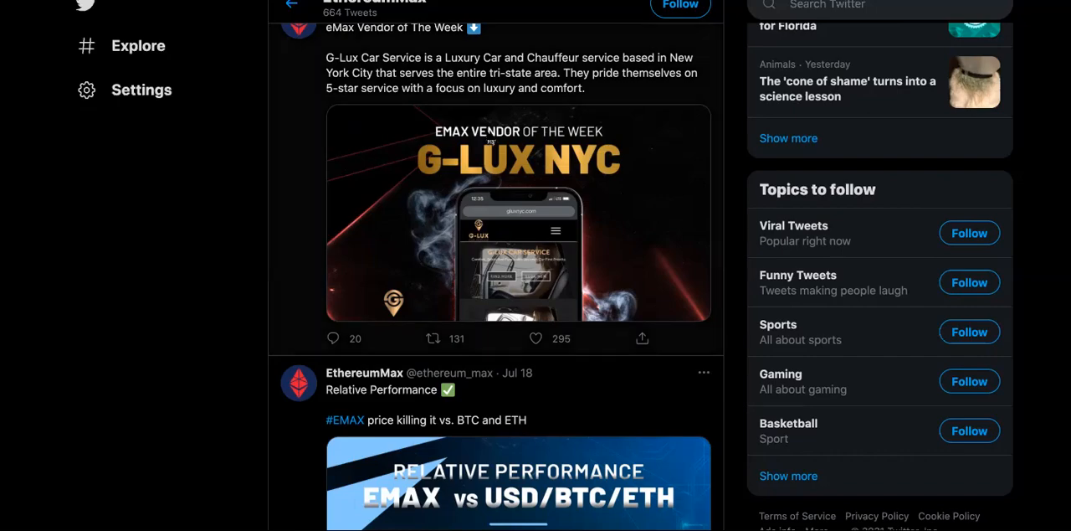
Step: Enlarge the G-Lux NYC vendor tweet image in the media viewer
{"action": "left_click", "coordinate": [519, 214]}
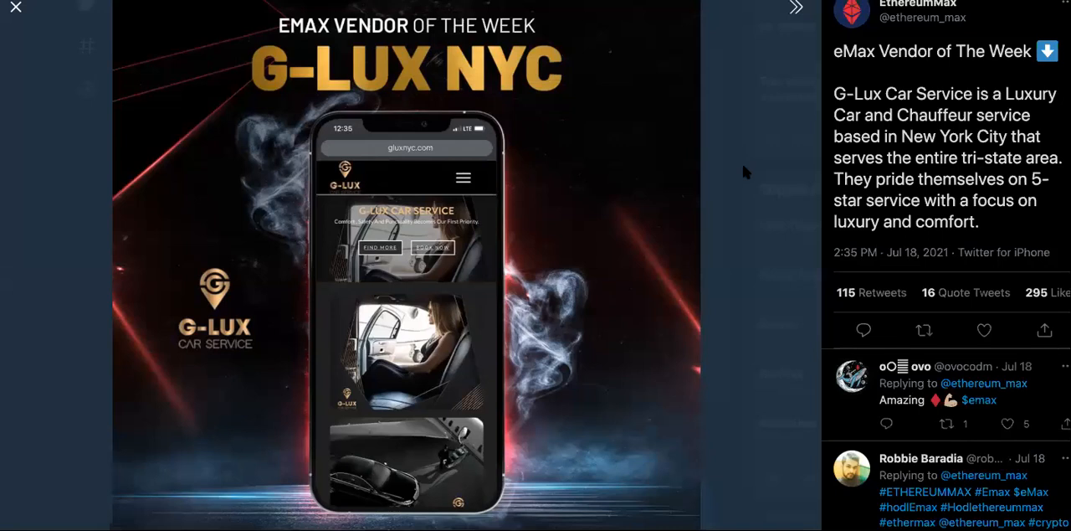
{"action": "mouse_move", "coordinate": [746, 170]}
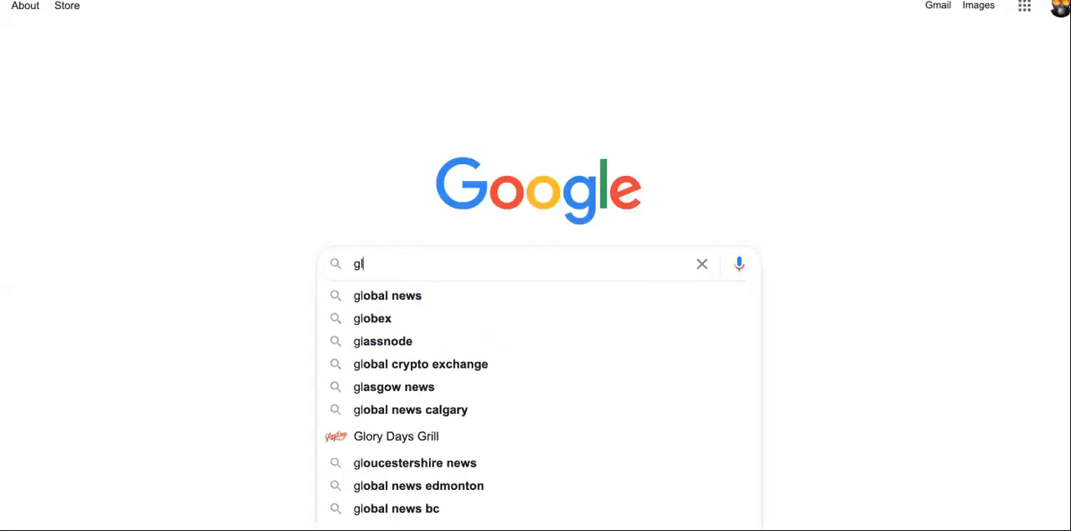
Step: Search Google for 'g lux car service' and open the G-Lux Car Service NYC Instagram result
{"action": "type", "text": "lux car service"}
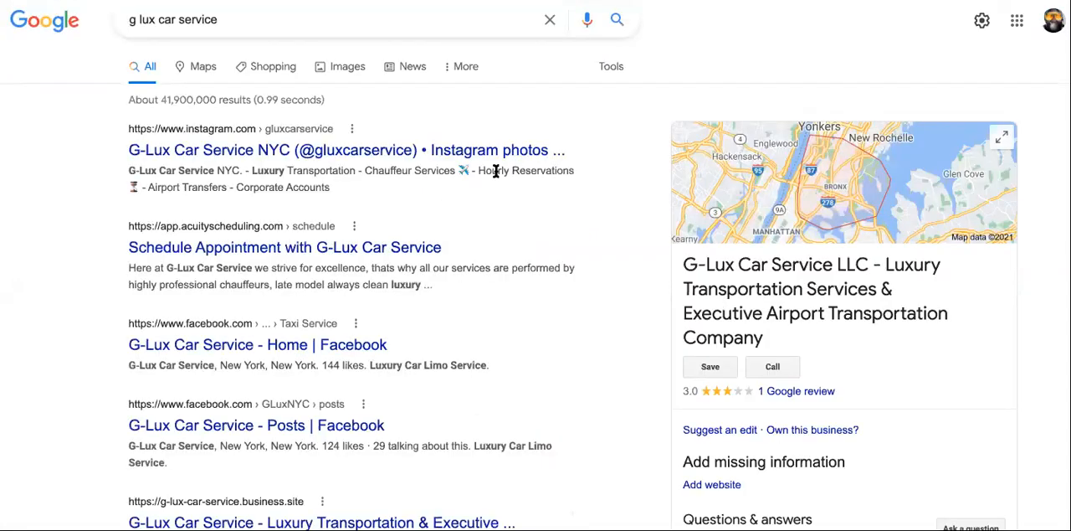
{"action": "scroll", "scroll_direction": "down", "scroll_amount": 3}
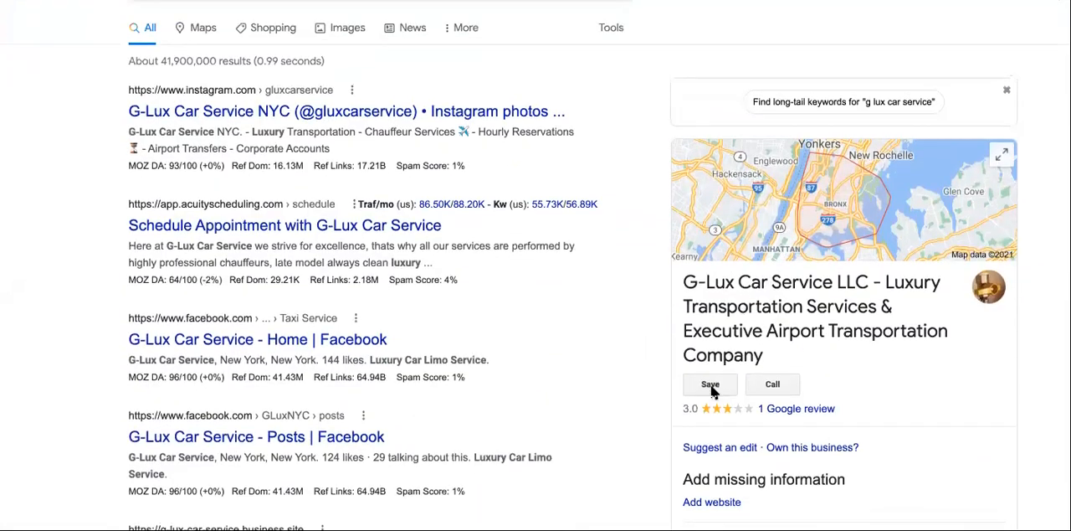
{"action": "scroll", "scroll_direction": "up", "scroll_amount": 3}
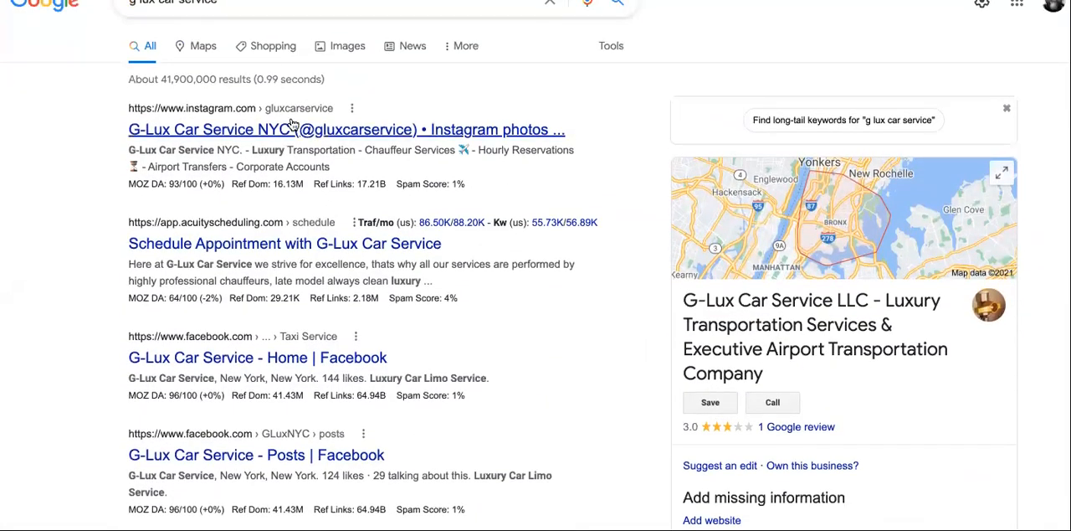
{"action": "left_click", "coordinate": [345, 128]}
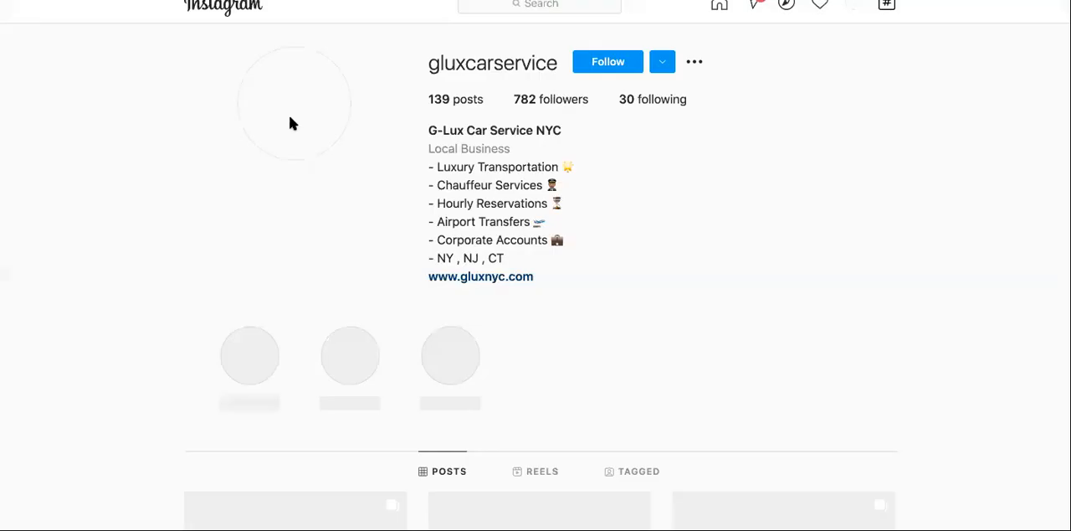
Step: Scroll through the gluxcarservice Instagram grid, then return to the G-Lux vendor tweet on Twitter
{"action": "scroll", "scroll_direction": "down", "scroll_amount": 3}
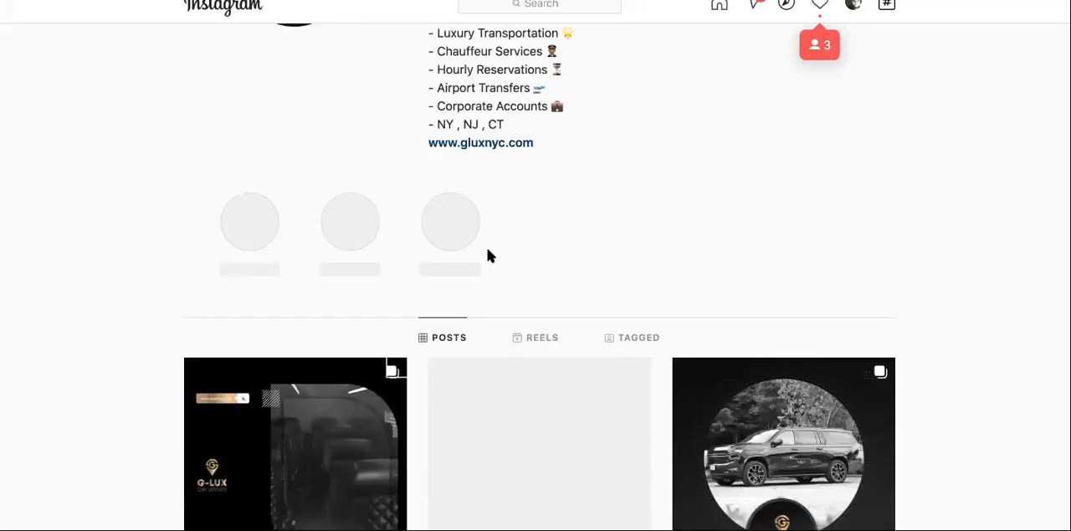
{"action": "scroll", "scroll_direction": "down", "scroll_amount": 3}
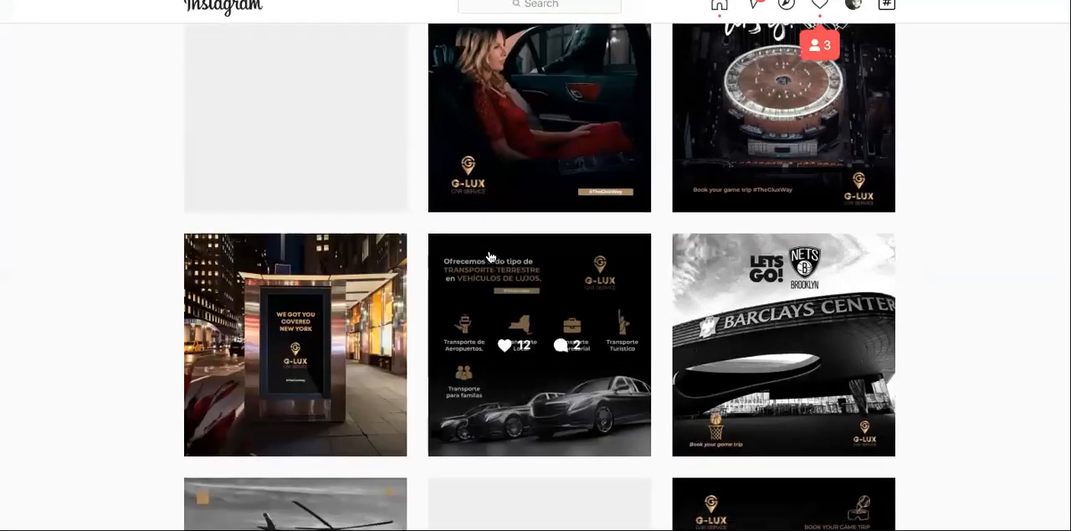
{"action": "scroll", "scroll_direction": "down", "scroll_amount": 3}
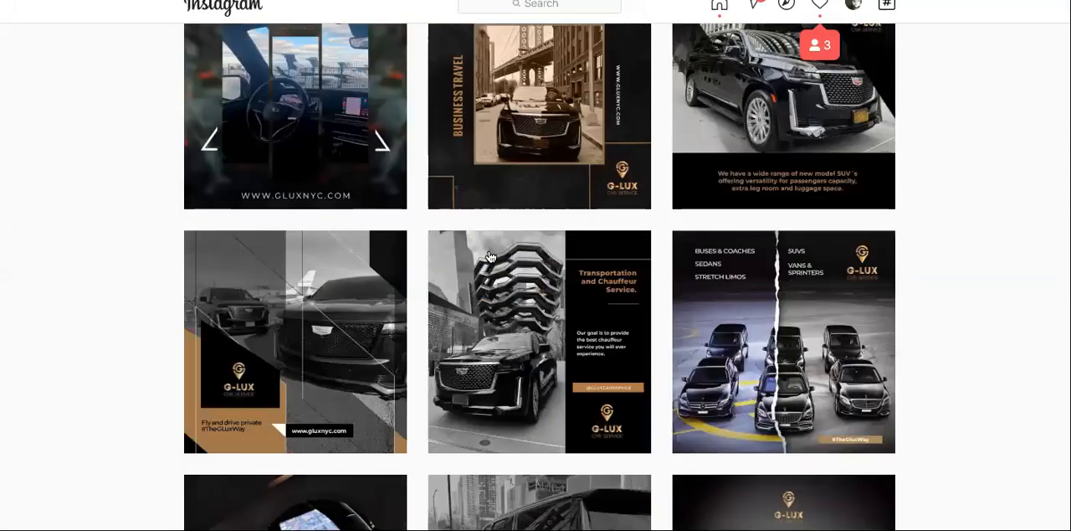
{"action": "left_click", "coordinate": [295, 342]}
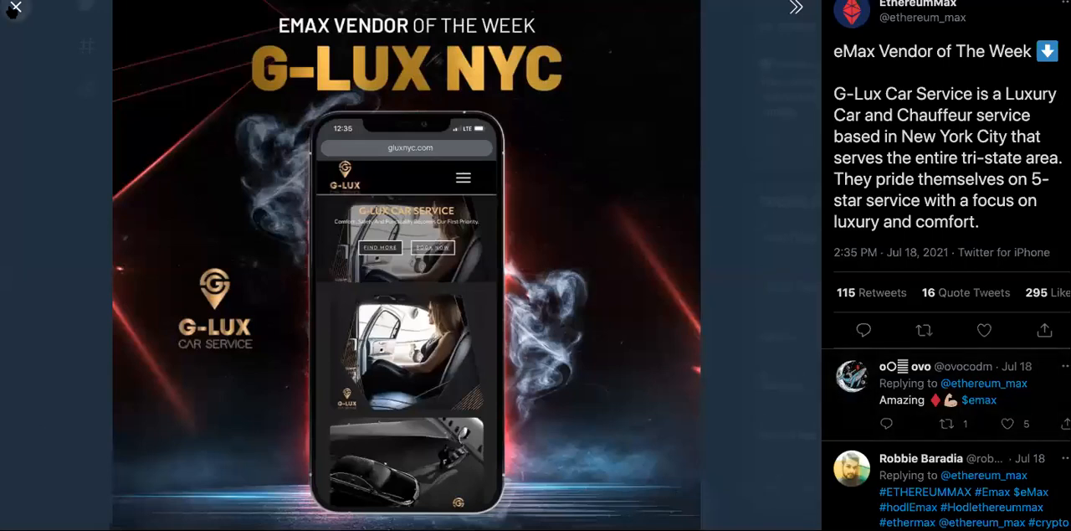
Step: Close the enlarged G-Lux photo and scroll down the EthereumMax timeline
{"action": "left_click", "coordinate": [15, 11]}
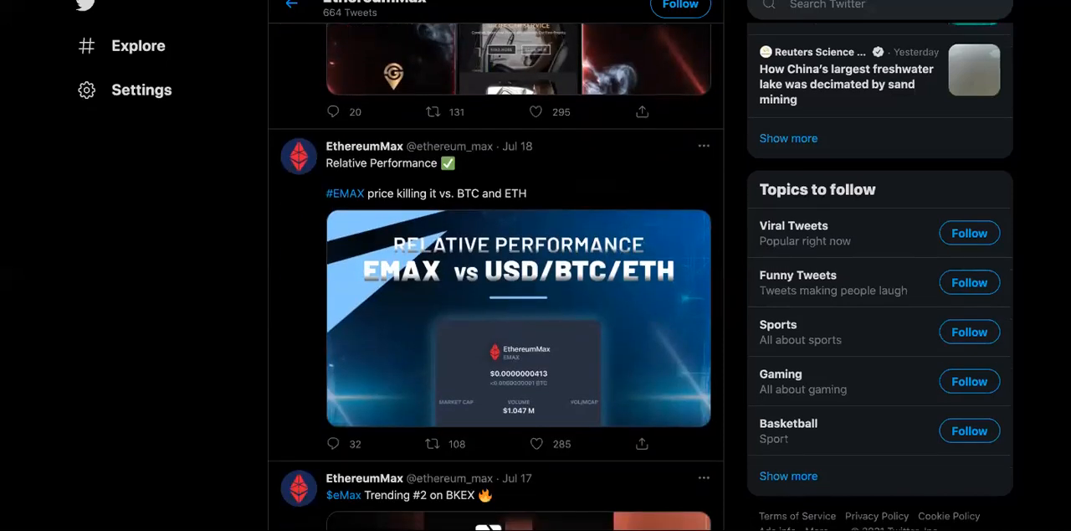
{"action": "scroll", "scroll_direction": "down", "scroll_amount": 3}
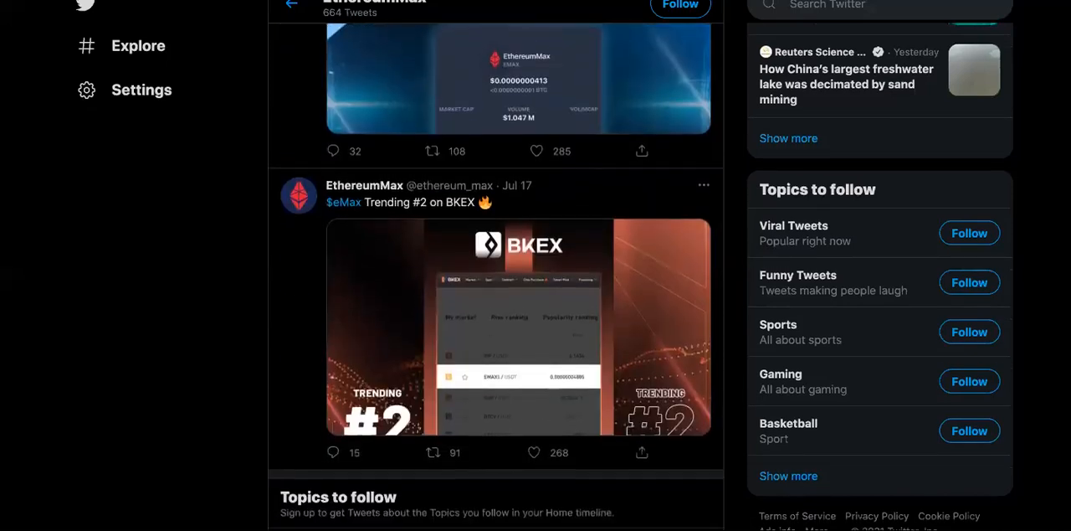
{"action": "scroll", "scroll_direction": "down", "scroll_amount": 3}
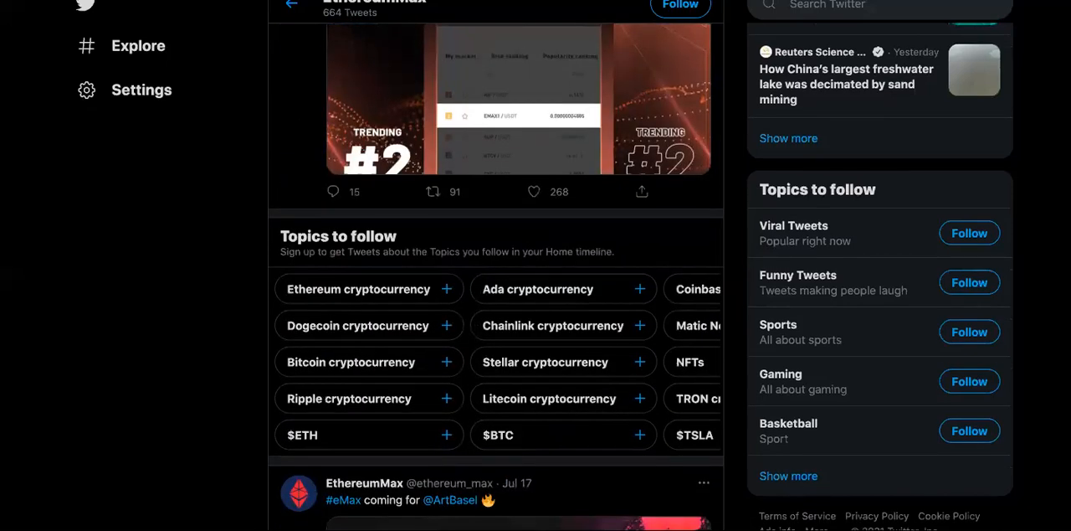
{"action": "scroll", "scroll_direction": "down", "scroll_amount": 3}
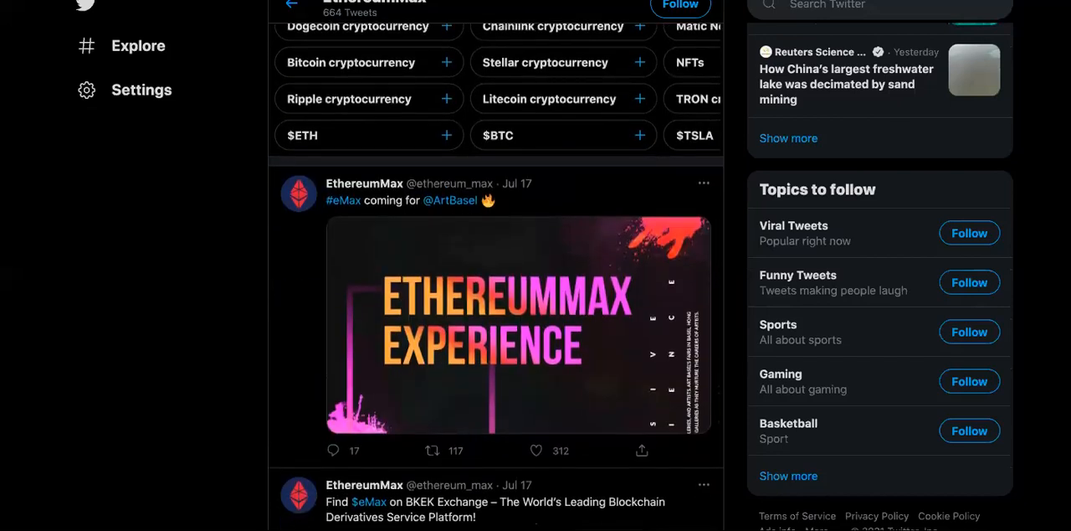
{"action": "scroll", "scroll_direction": "down", "scroll_amount": 3}
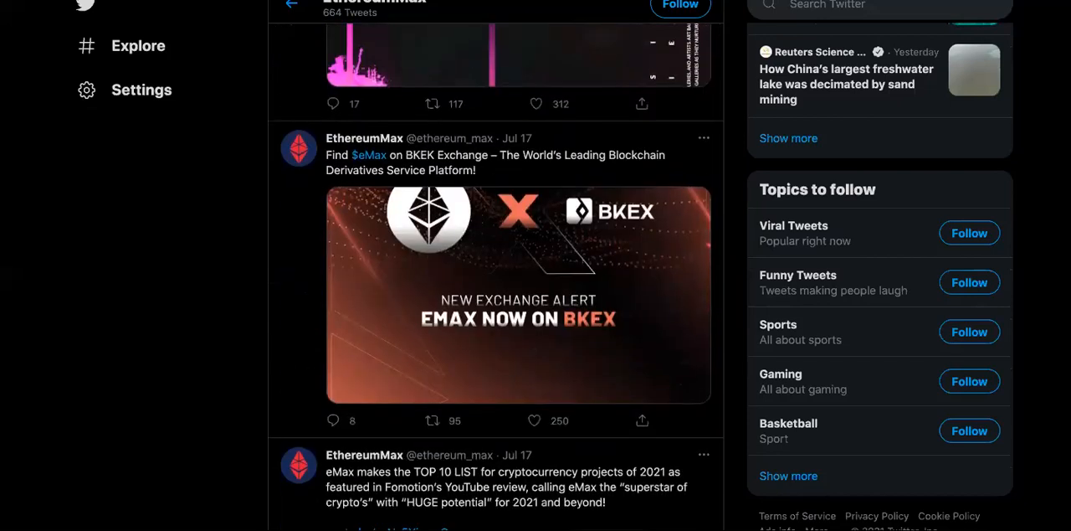
{"action": "scroll", "scroll_direction": "down", "scroll_amount": 3}
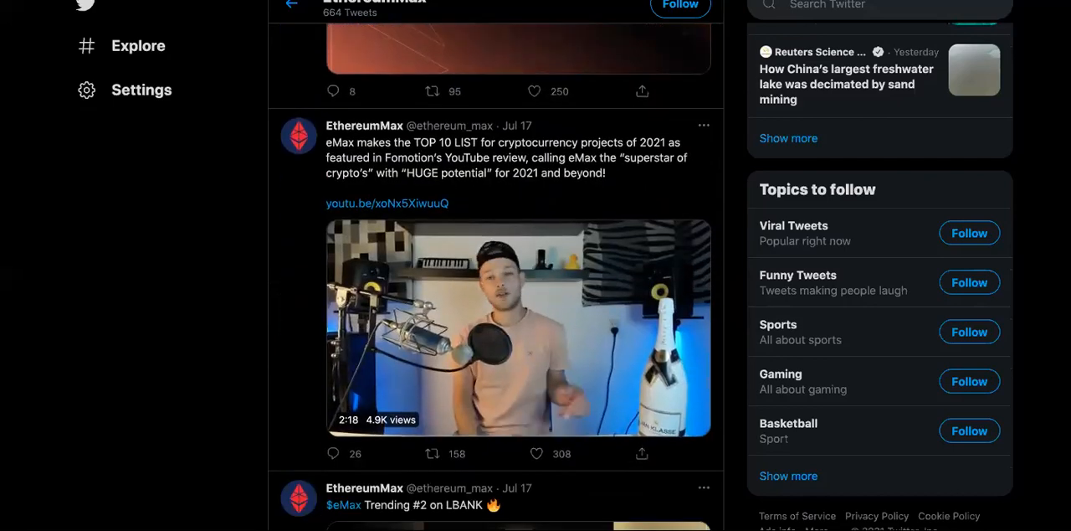
Step: Keep scrolling to the Jul 11 Two Cocks Brewery vendor-of-the-week tweet
{"action": "scroll", "scroll_direction": "down", "scroll_amount": 3}
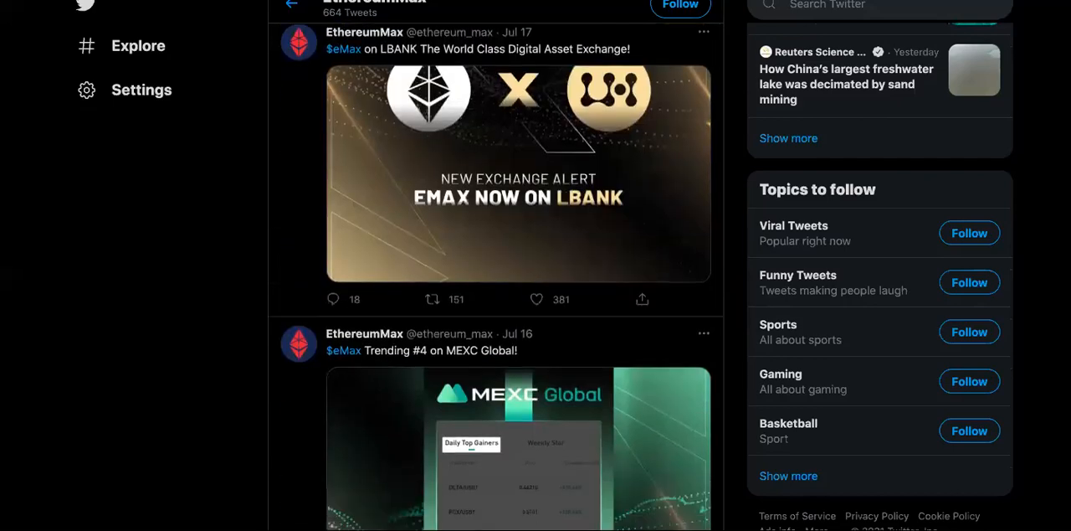
{"action": "scroll", "scroll_direction": "down", "scroll_amount": 3}
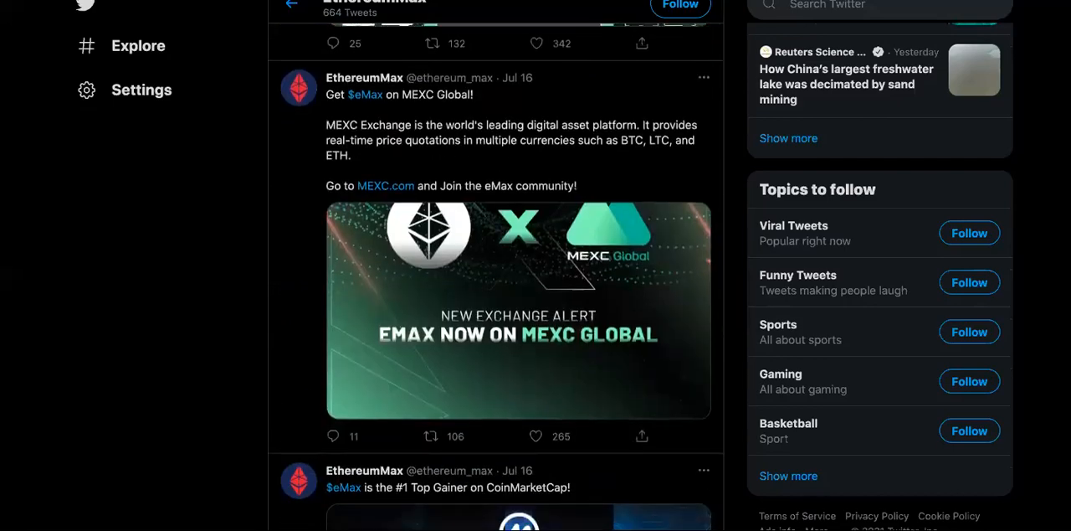
{"action": "scroll", "scroll_direction": "down", "scroll_amount": 3}
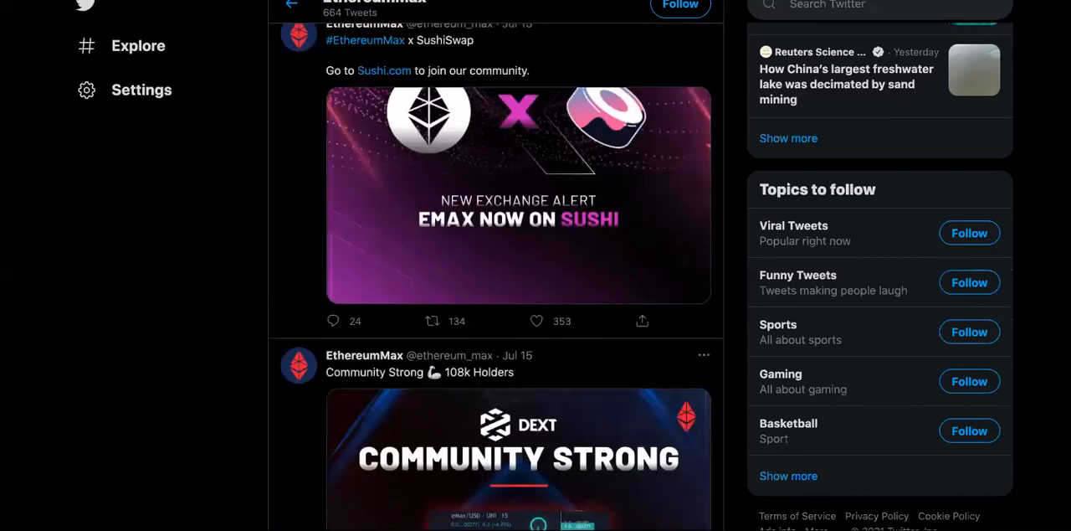
{"action": "scroll", "scroll_direction": "down", "scroll_amount": 3}
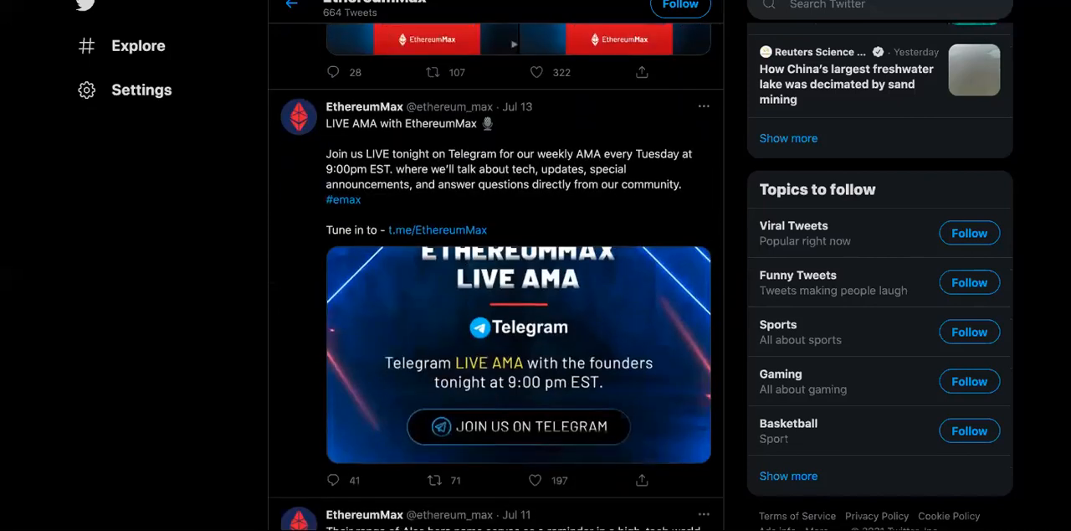
{"action": "scroll", "scroll_direction": "down", "scroll_amount": 3}
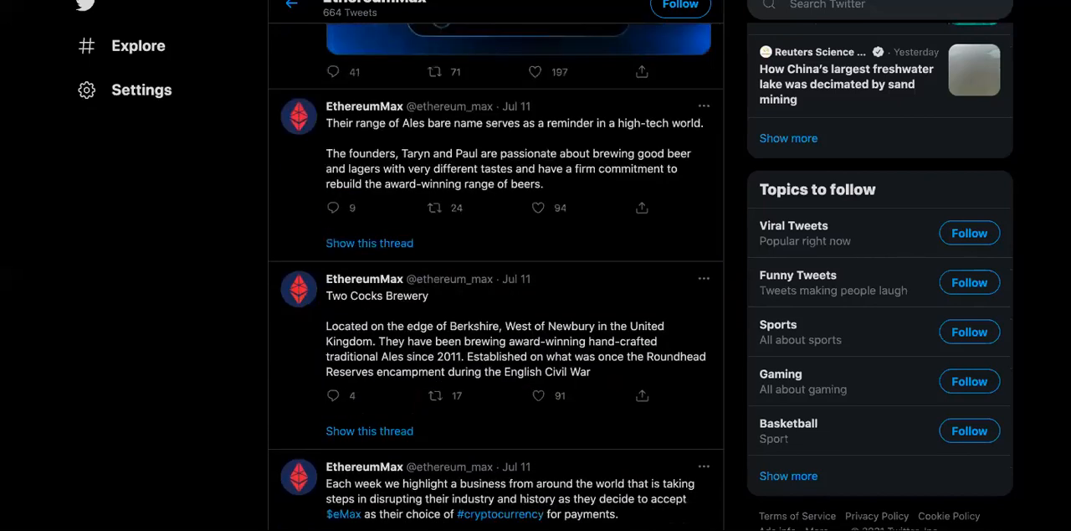
{"action": "scroll", "scroll_direction": "down", "scroll_amount": 3}
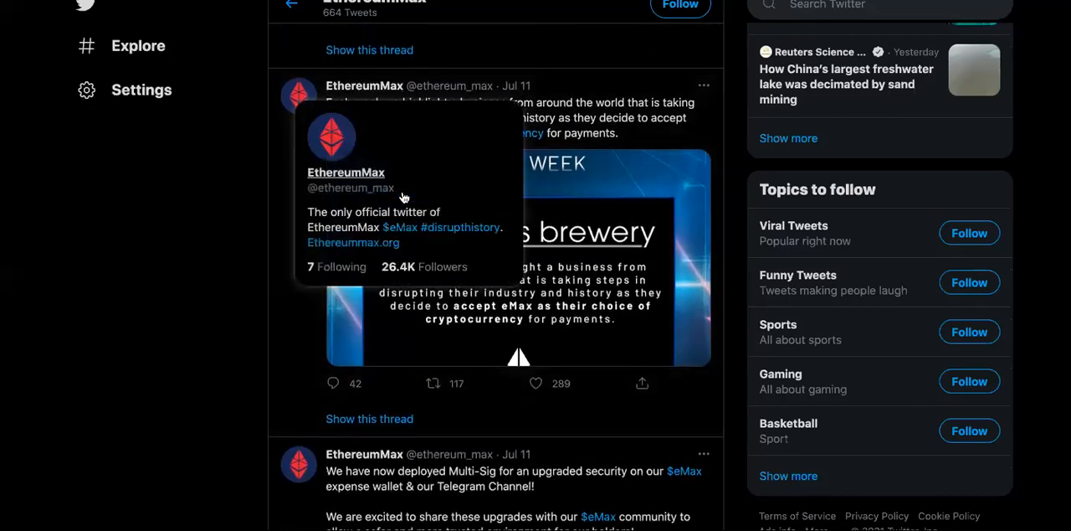
{"action": "mouse_move", "coordinate": [611, 124]}
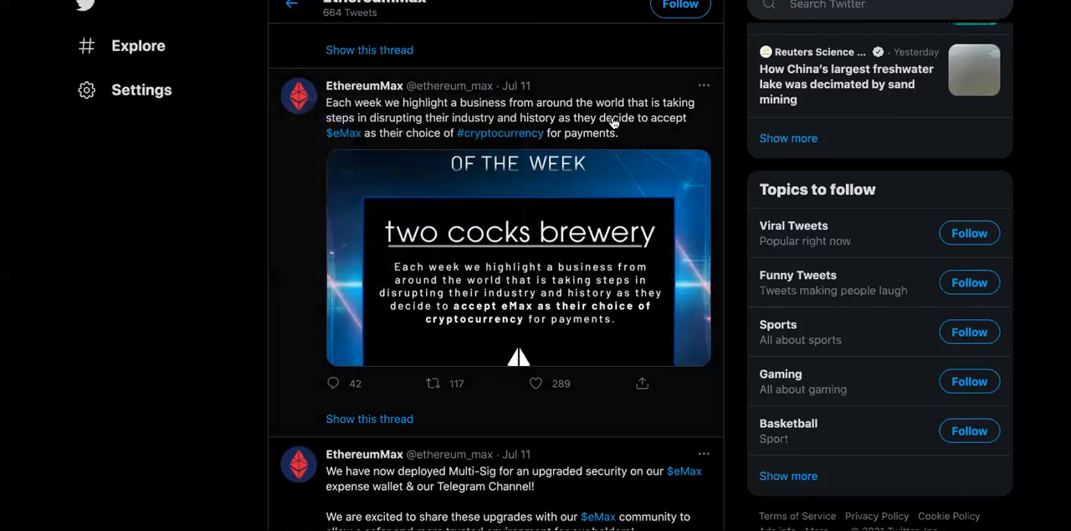
{"action": "mouse_move", "coordinate": [609, 144]}
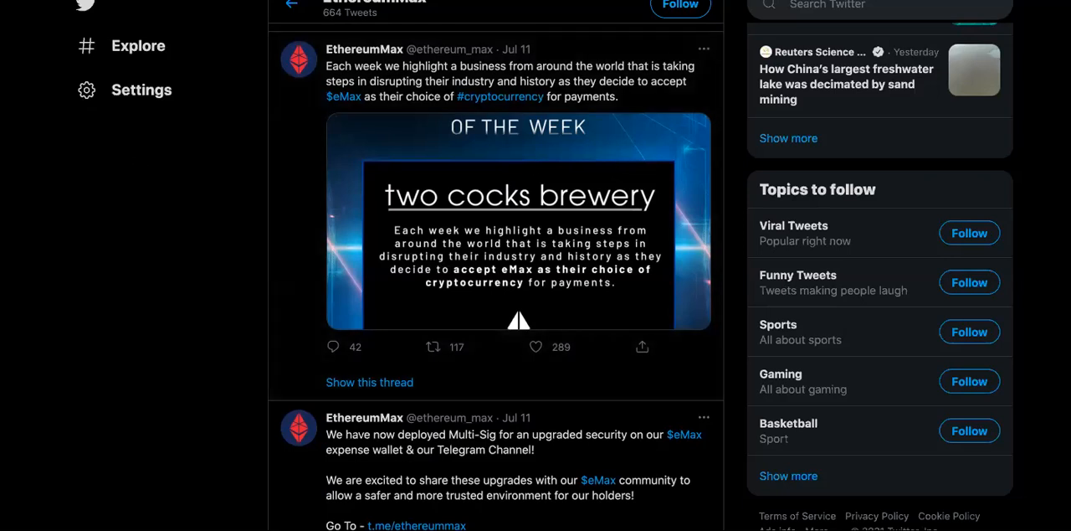
Step: Scroll slightly so the Two Cocks Brewery tweet image and the Multi-Sig security tweet show
{"action": "scroll", "scroll_direction": "down", "scroll_amount": 3}
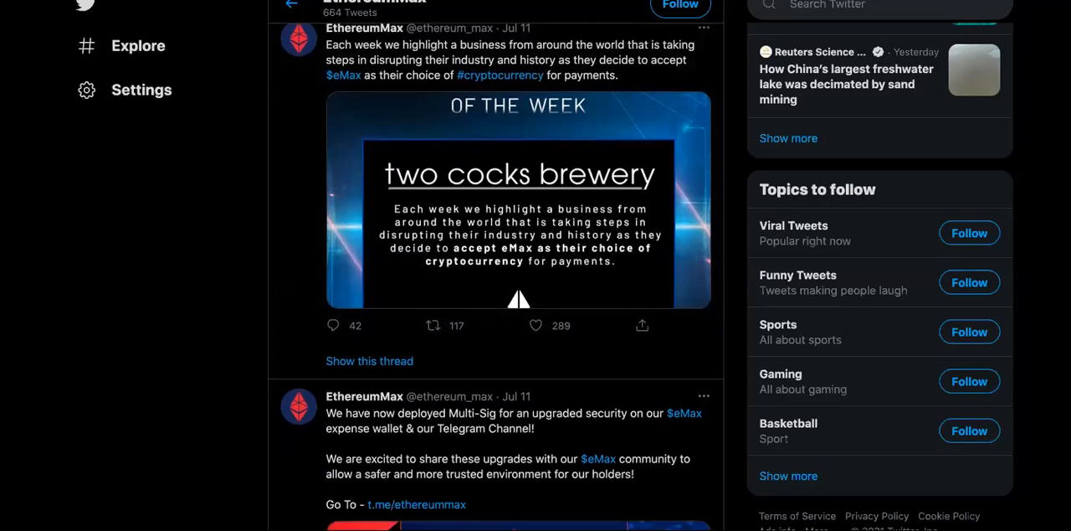
{"action": "scroll", "scroll_direction": "down", "scroll_amount": 3}
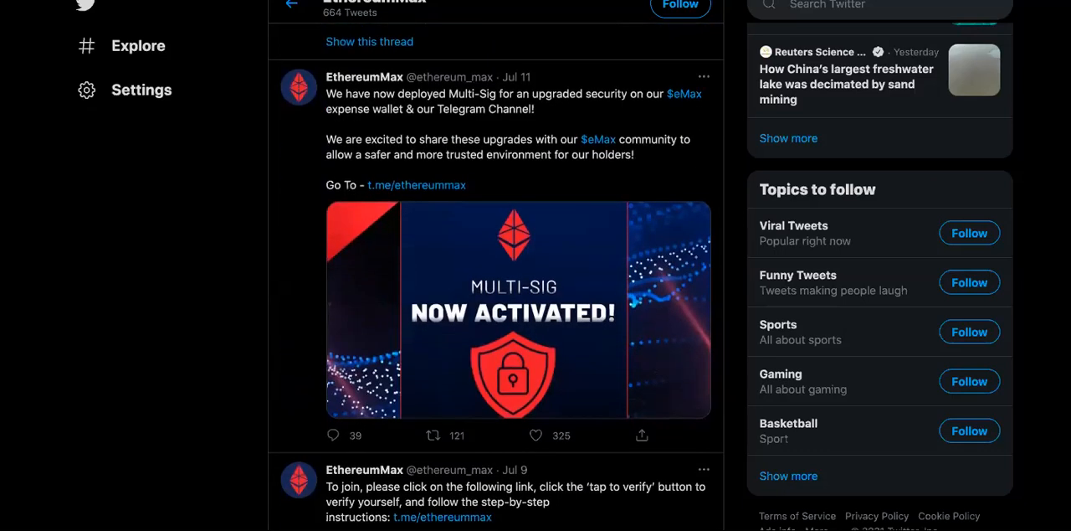
{"action": "scroll", "scroll_direction": "up", "scroll_amount": 3}
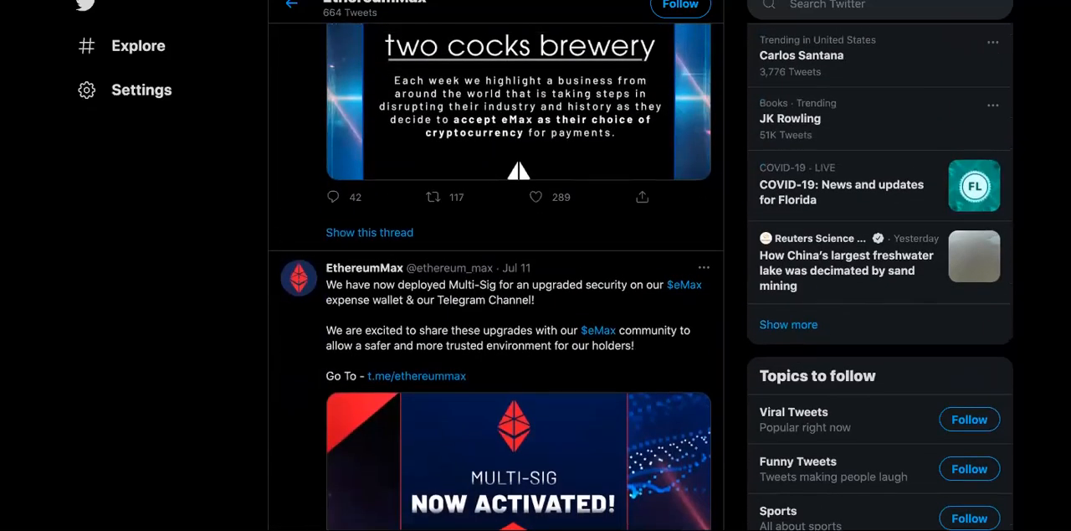